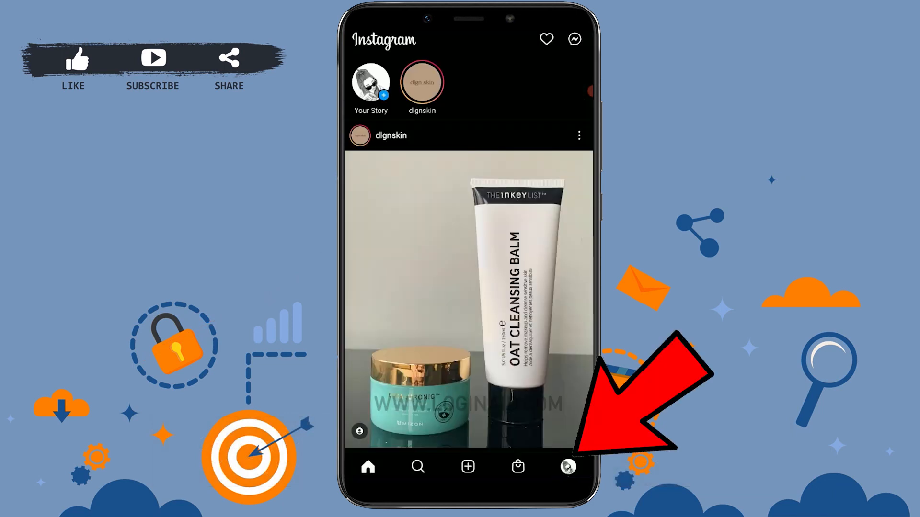
Step: Reach Instagram's Settings page from your profile's options menu
left_click(566, 467)
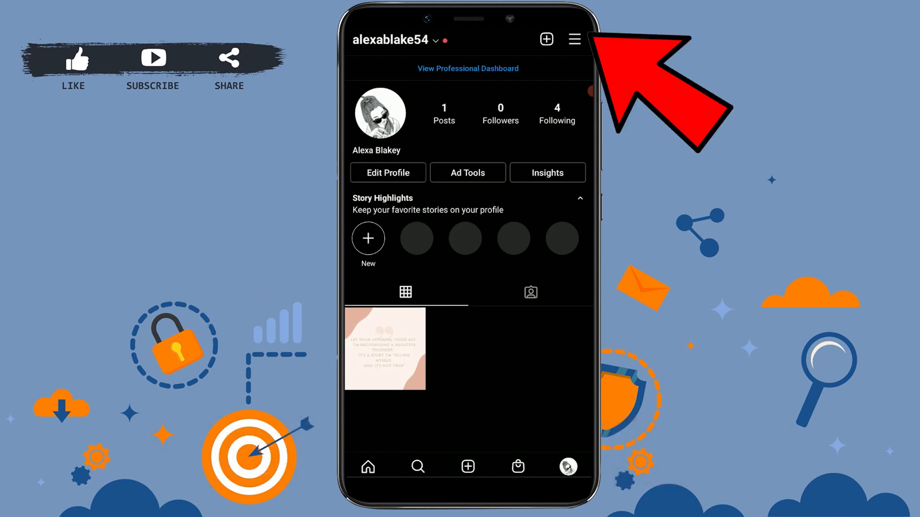
left_click(574, 39)
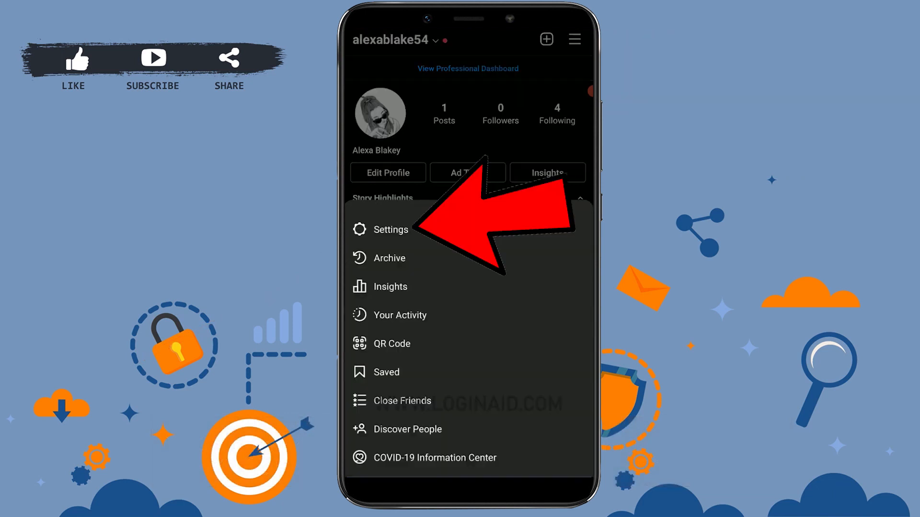
left_click(392, 228)
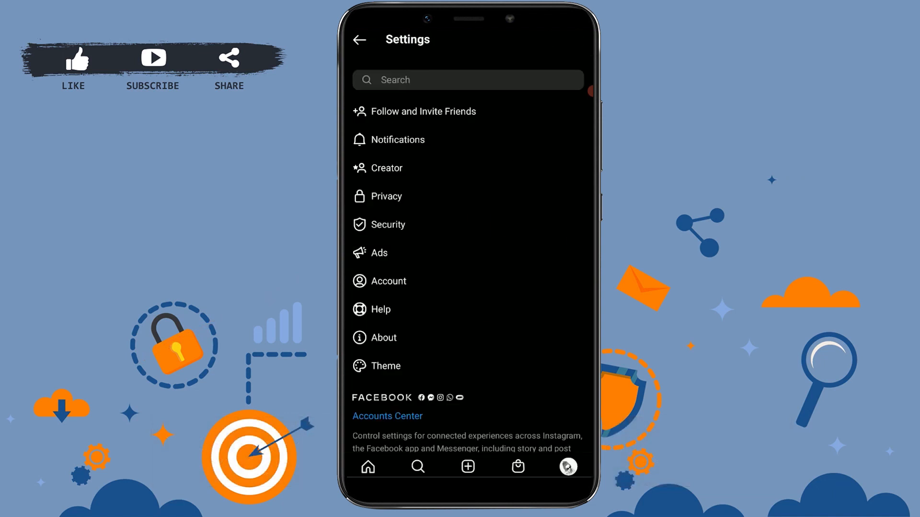
Step: Navigate Account settings to the Cellular Data Use page showing the Data Saver option
left_click(390, 280)
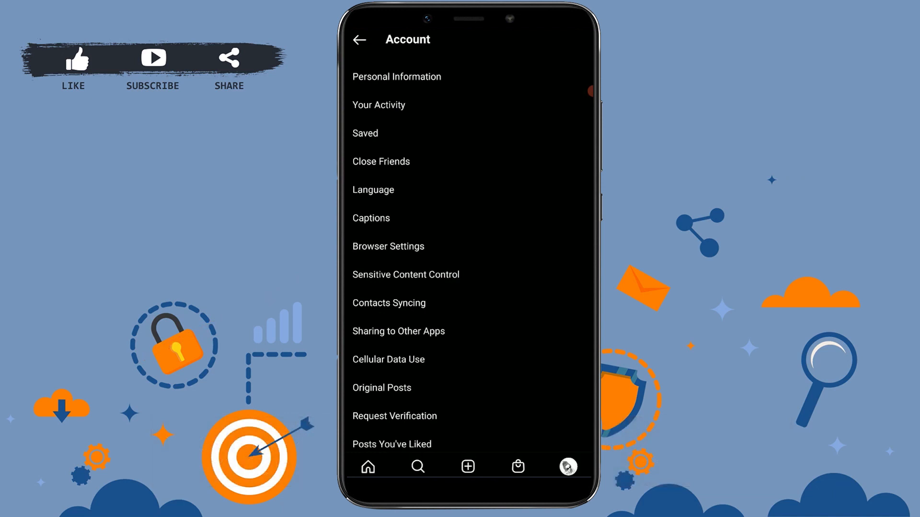
scroll("down", 3)
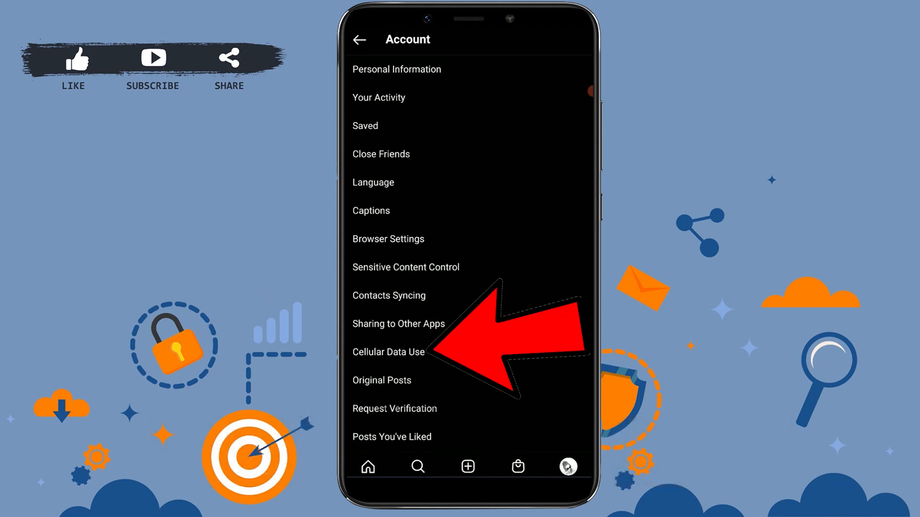
left_click(388, 351)
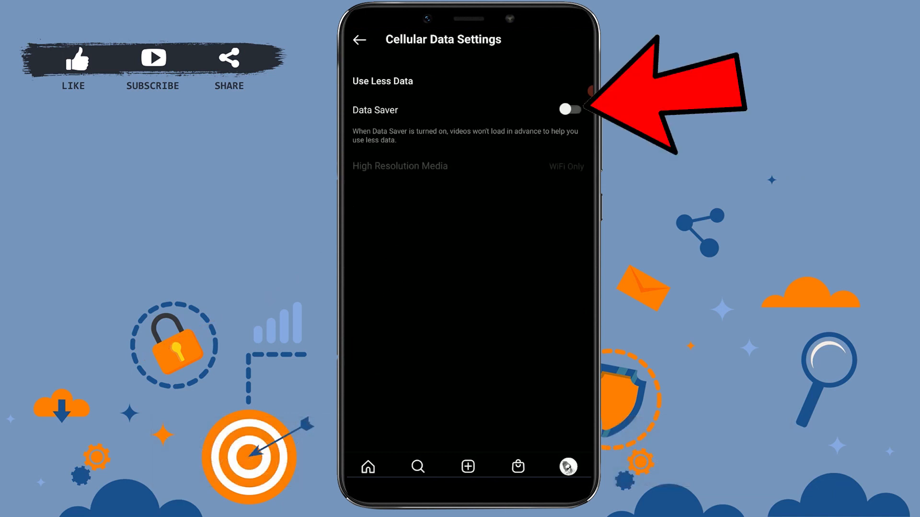
left_click(568, 110)
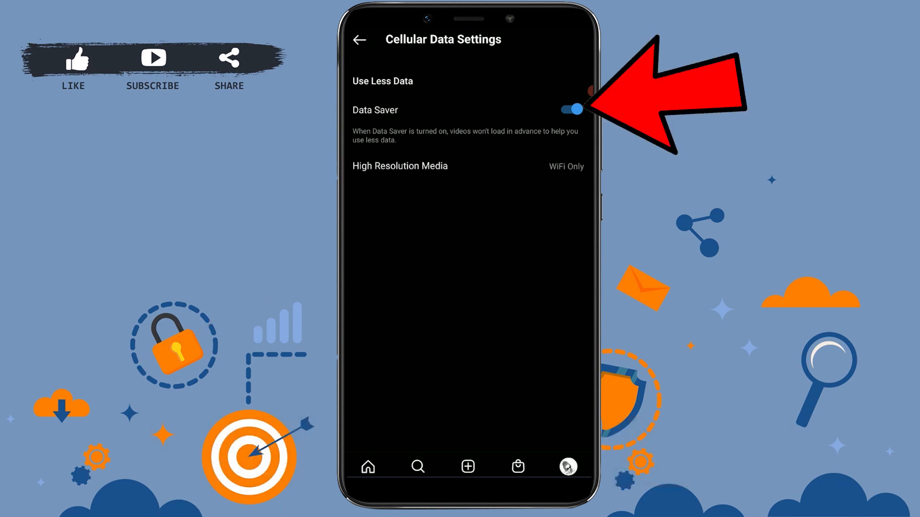
left_click(569, 110)
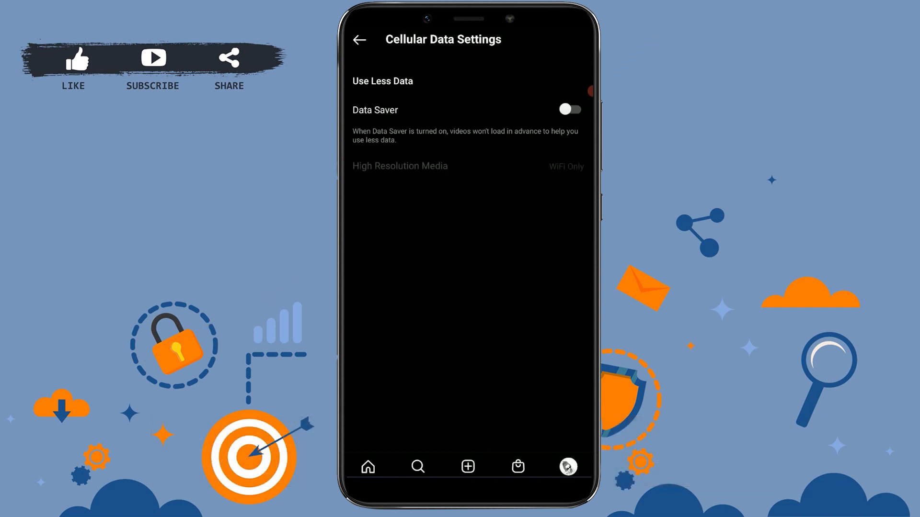